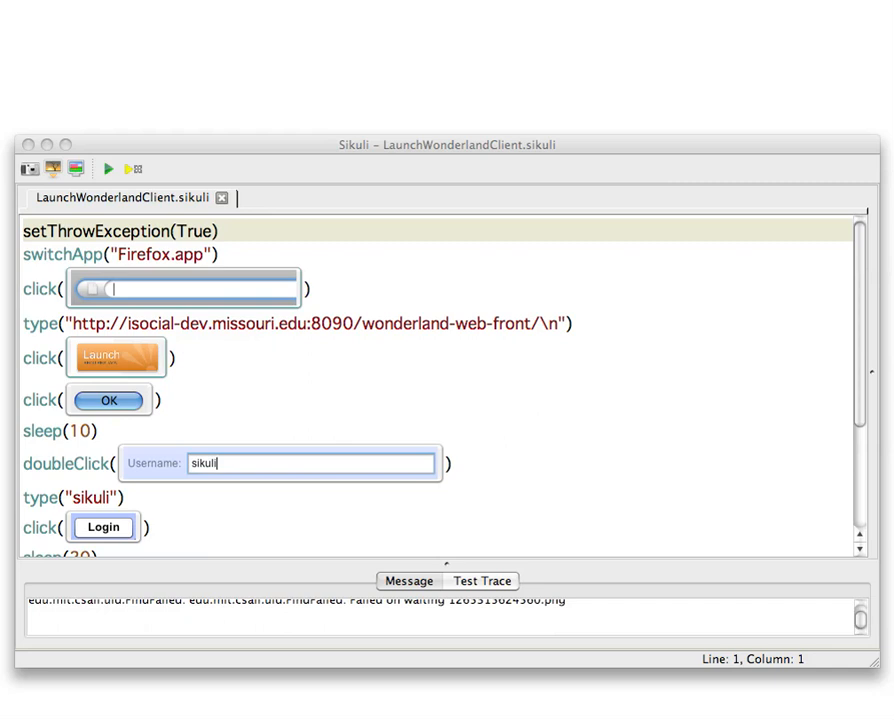
scroll("down", 3)
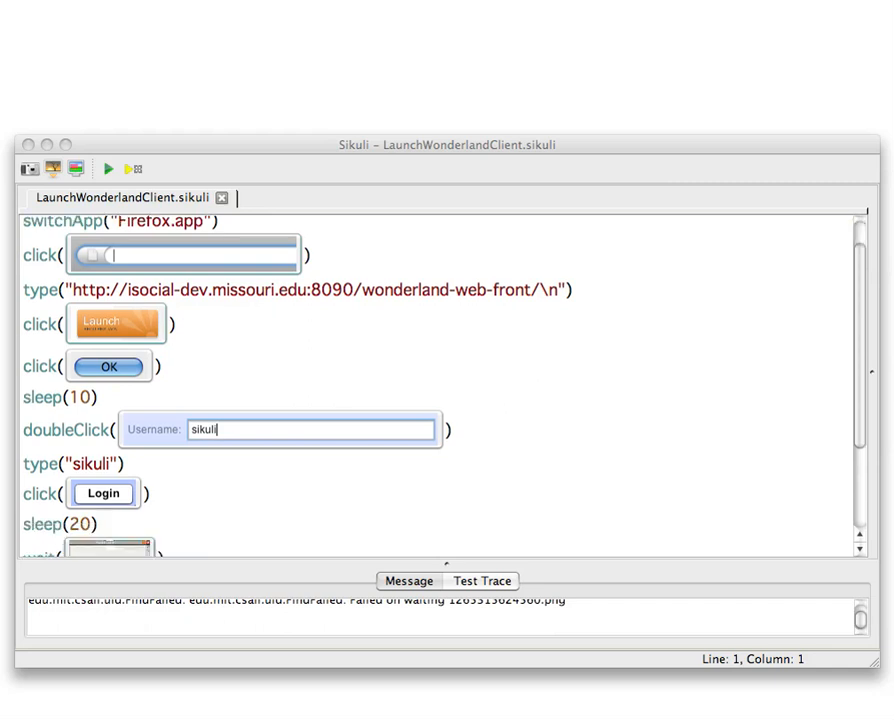
scroll("down", 3)
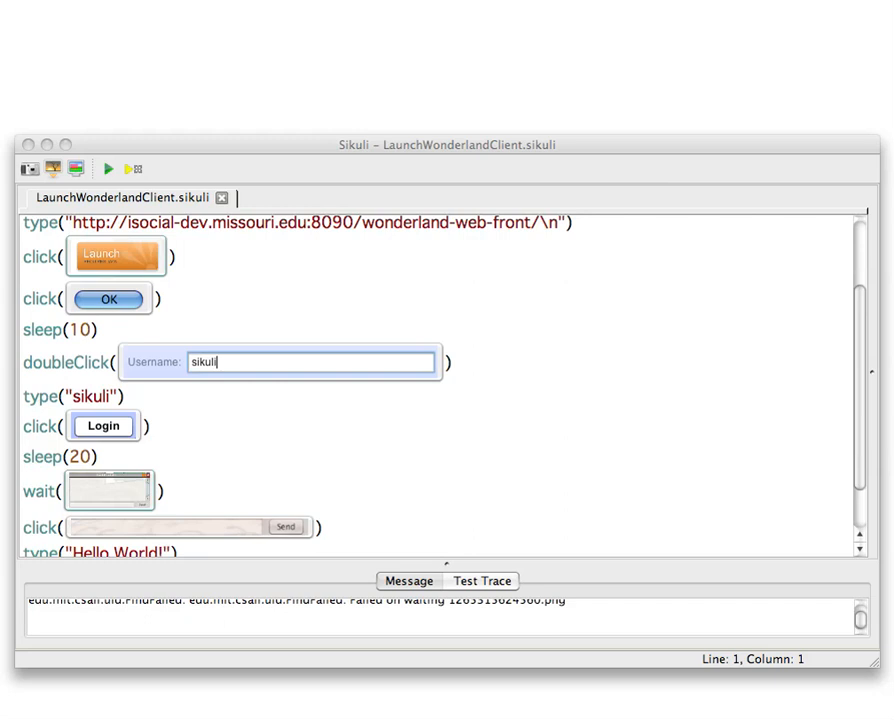
scroll("down", 3)
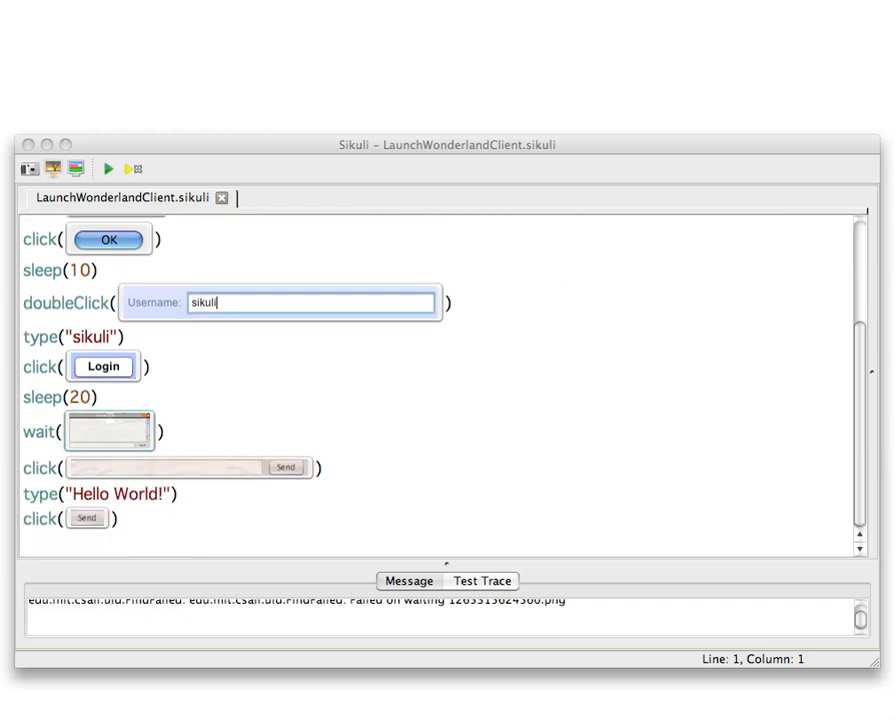